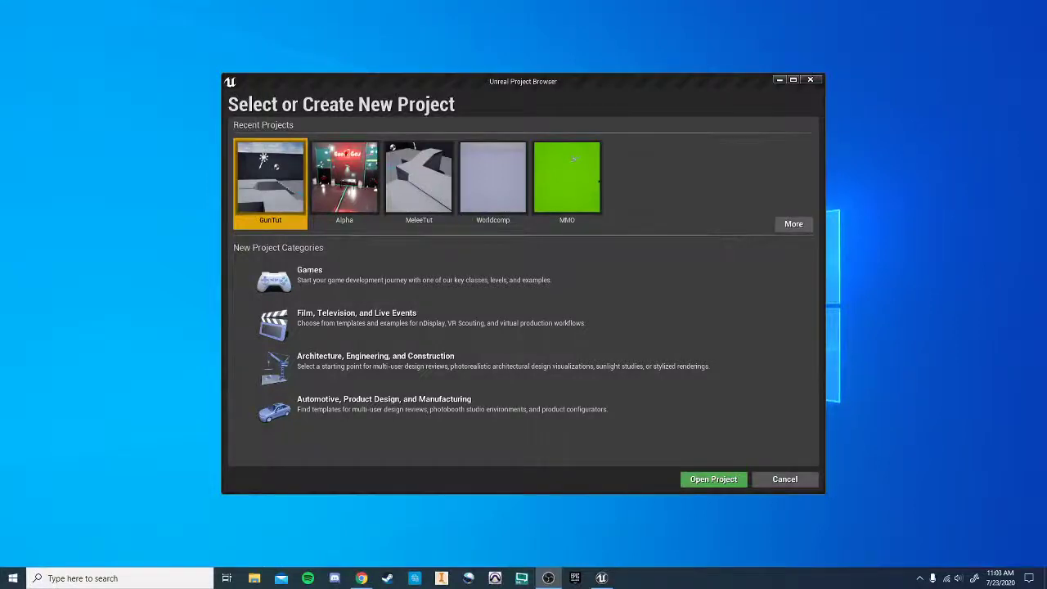
pyautogui.moveTo(587, 284)
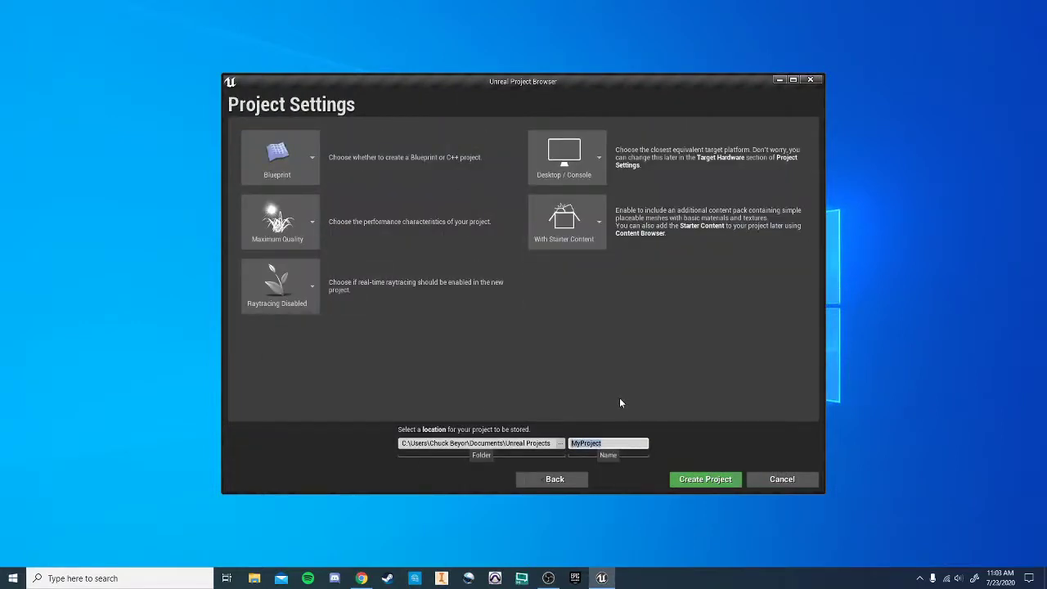
# Name the new Blueprint project with starter content 'CharTut' and create it
pyautogui.write('CharTut')
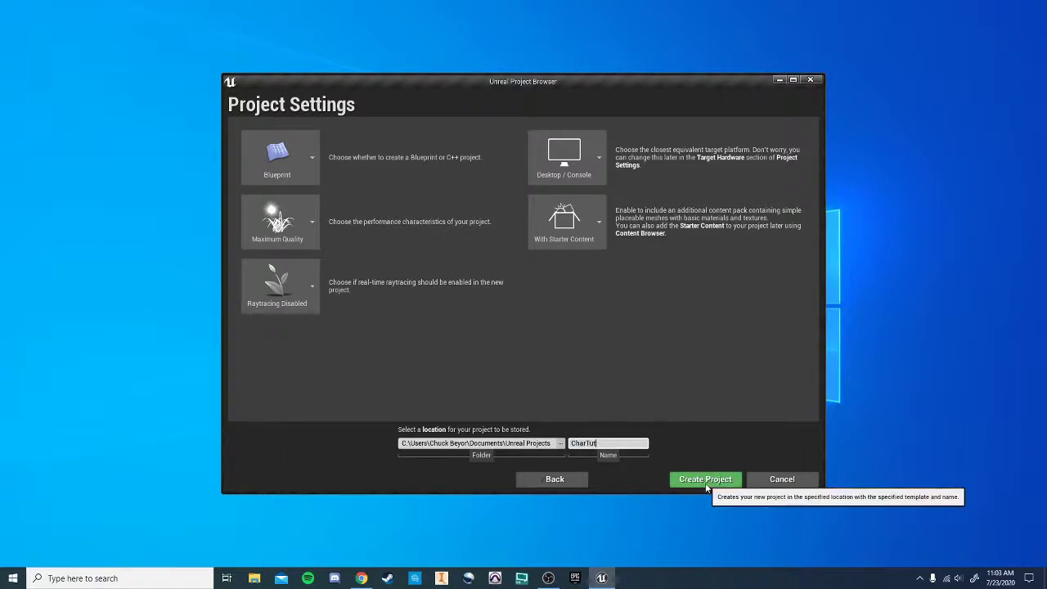
pyautogui.click(704, 479)
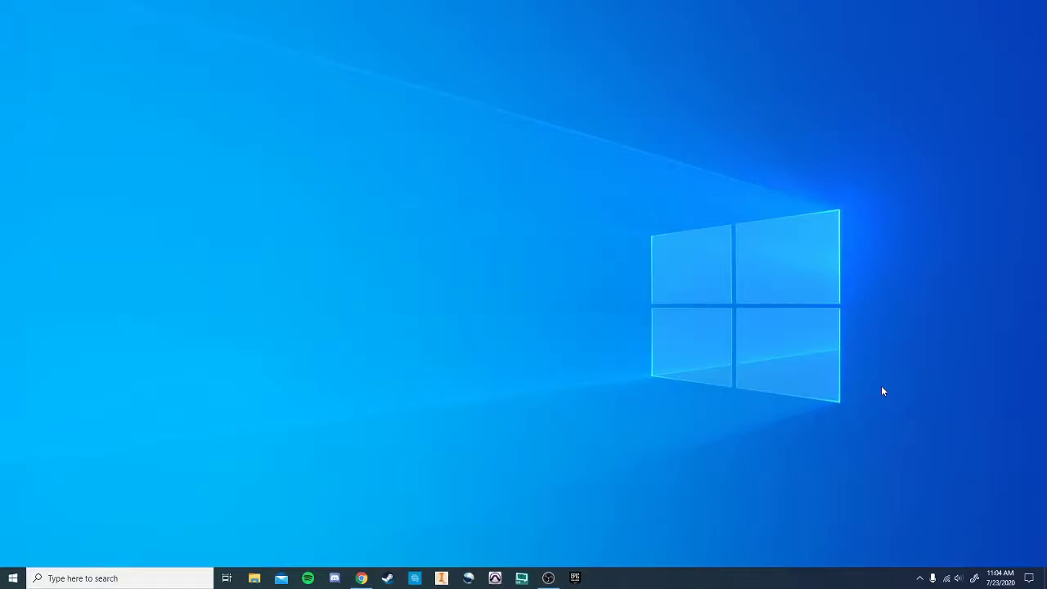
# Bring up Epic Games Launcher's Library and scroll the Vault down to Paragon: Sparrow
pyautogui.click(601, 578)
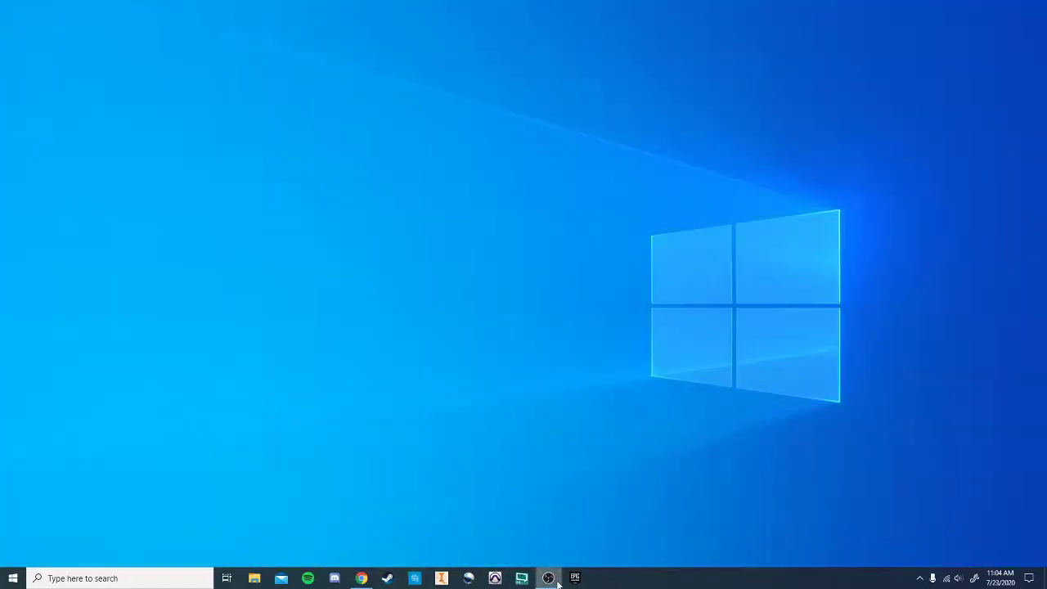
pyautogui.click(548, 578)
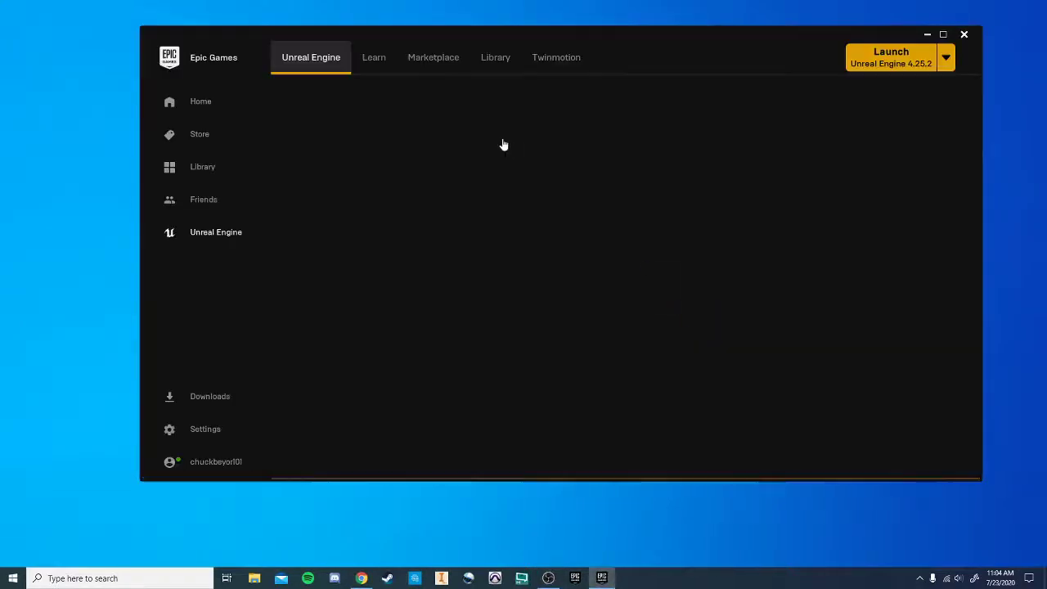
pyautogui.click(495, 57)
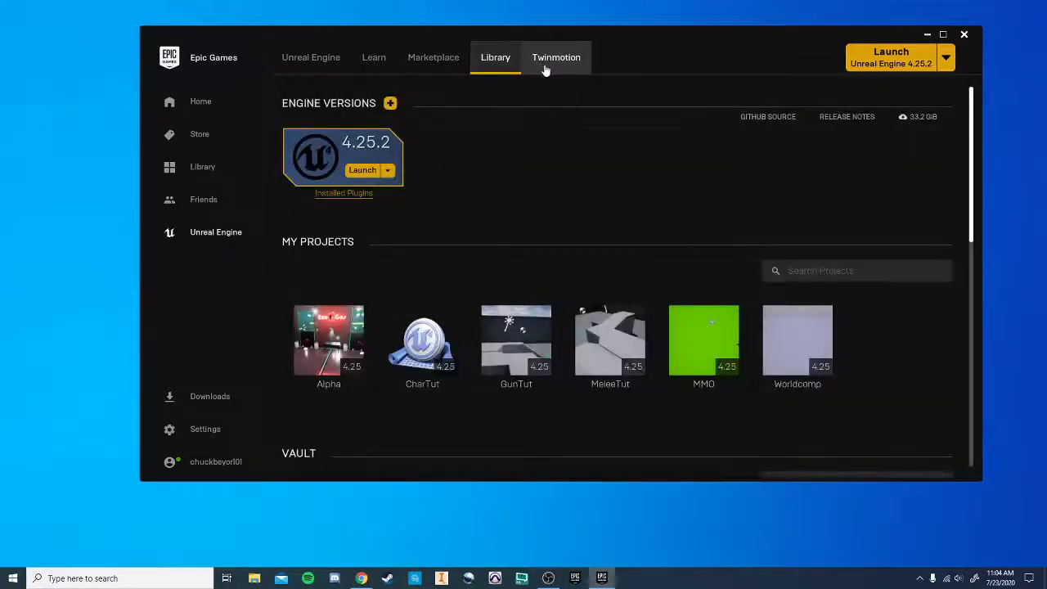
pyautogui.scroll(-3)
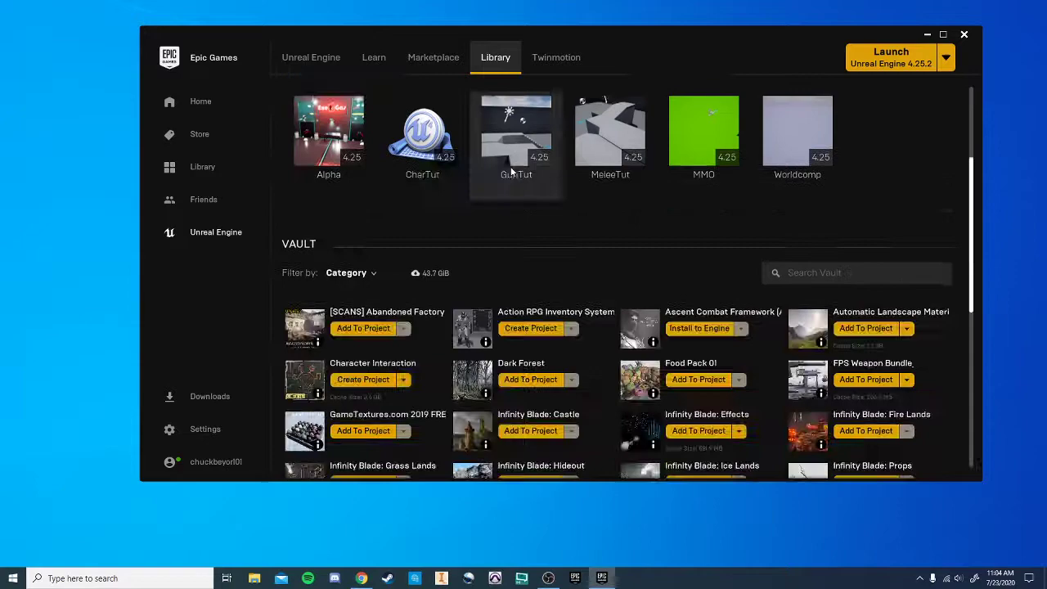
pyautogui.scroll(-3)
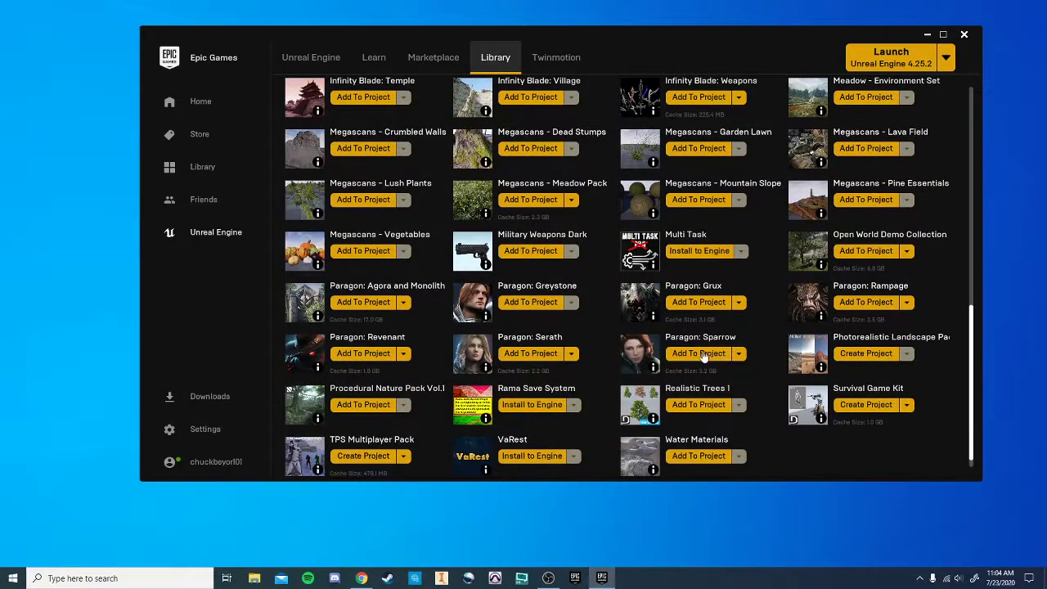
pyautogui.moveTo(699, 353)
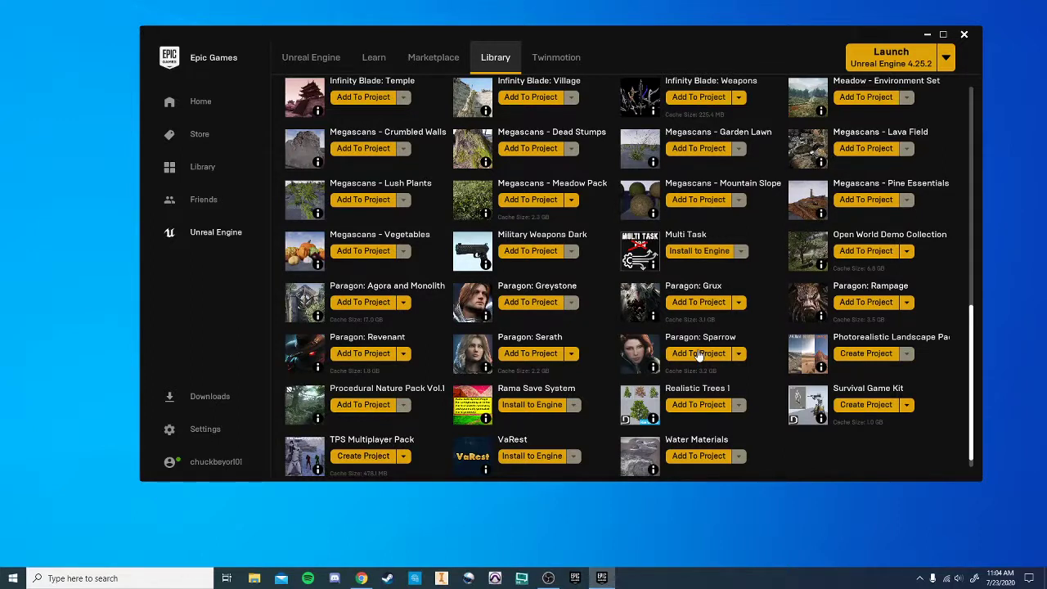
pyautogui.moveTo(712, 370)
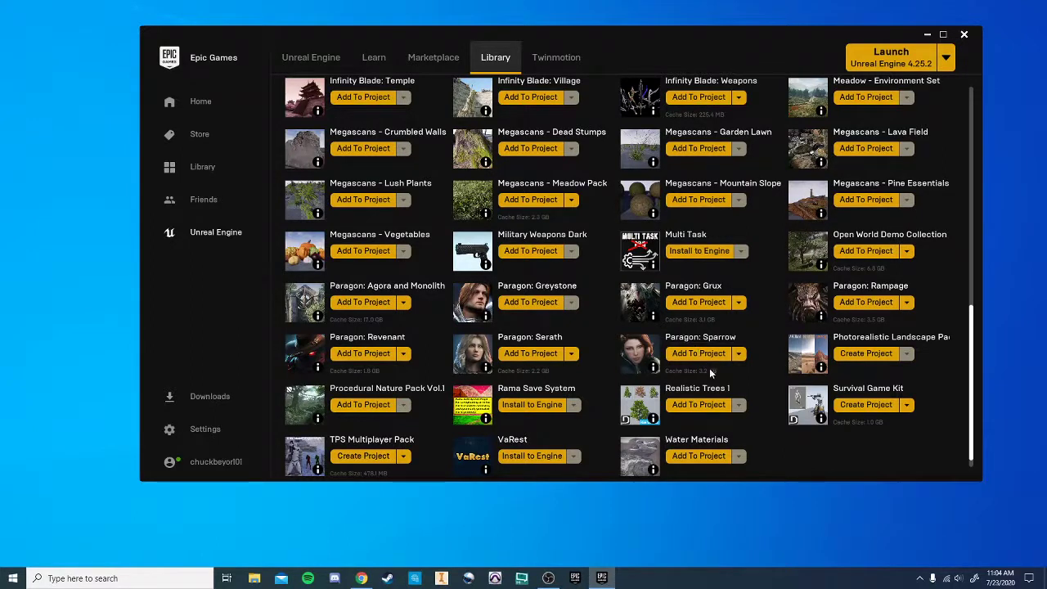
pyautogui.moveTo(700, 360)
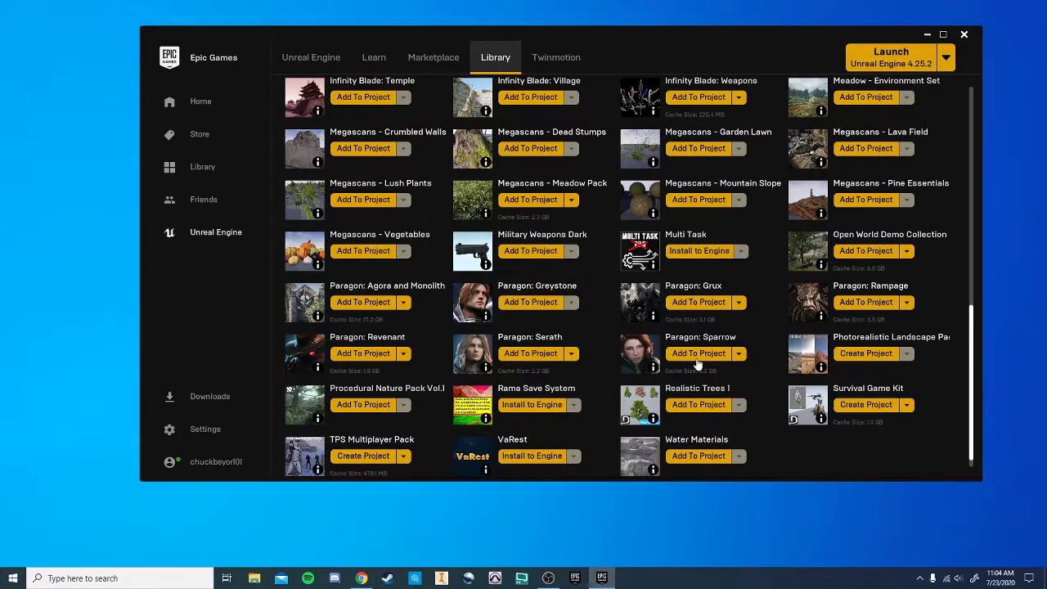
# Add the Paragon: Sparrow pack to the CharTut project from the Vault
pyautogui.click(697, 353)
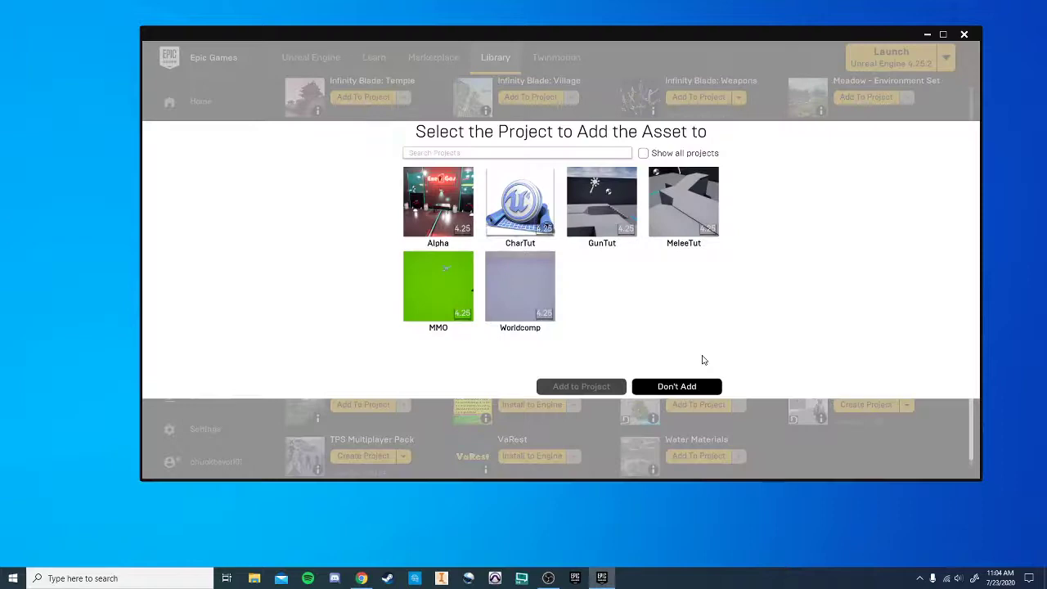
pyautogui.click(520, 202)
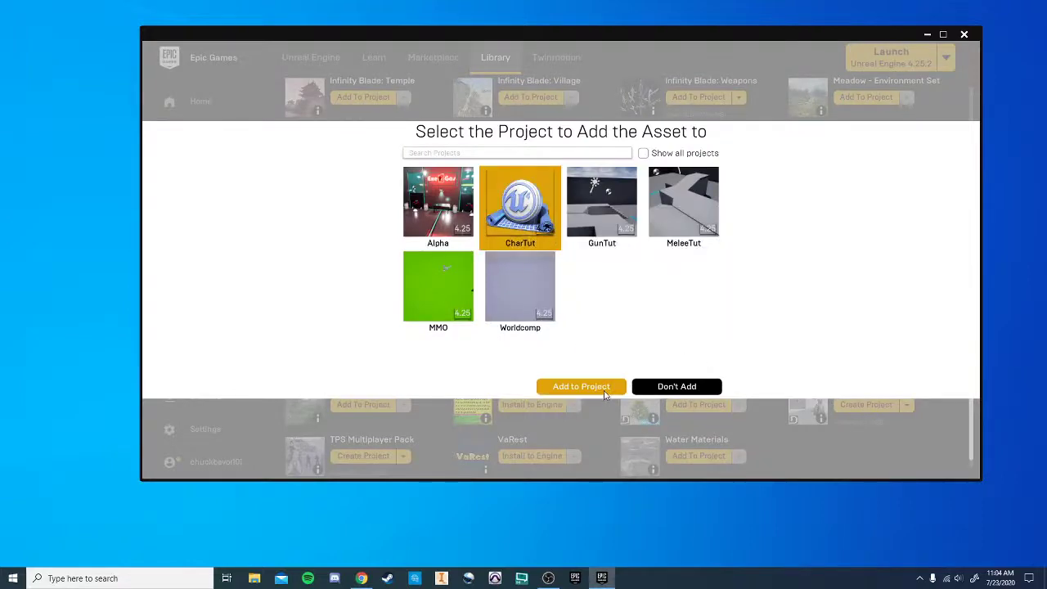
pyautogui.click(581, 386)
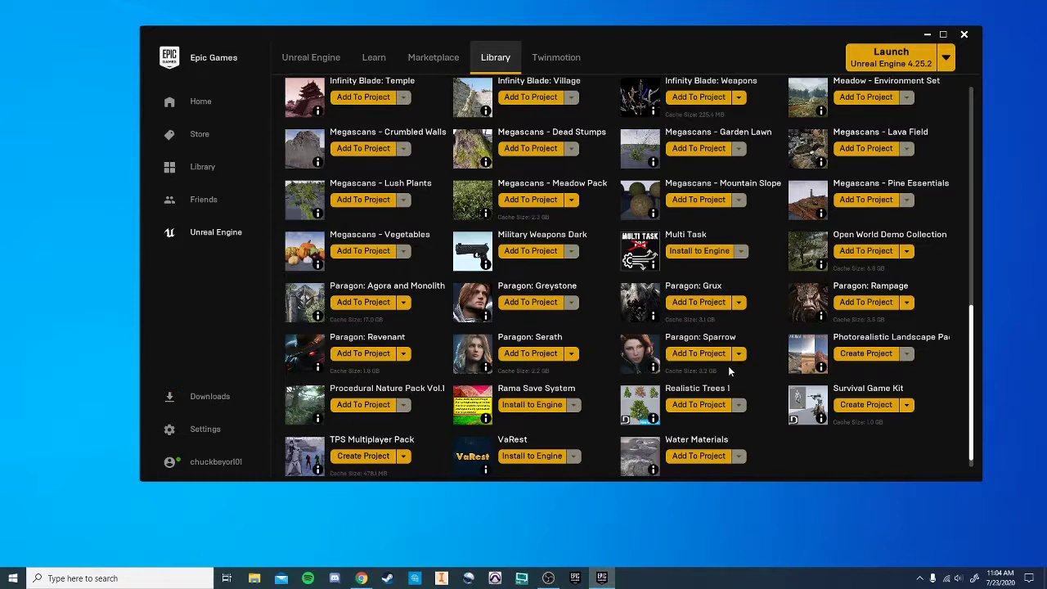
pyautogui.scroll(3)
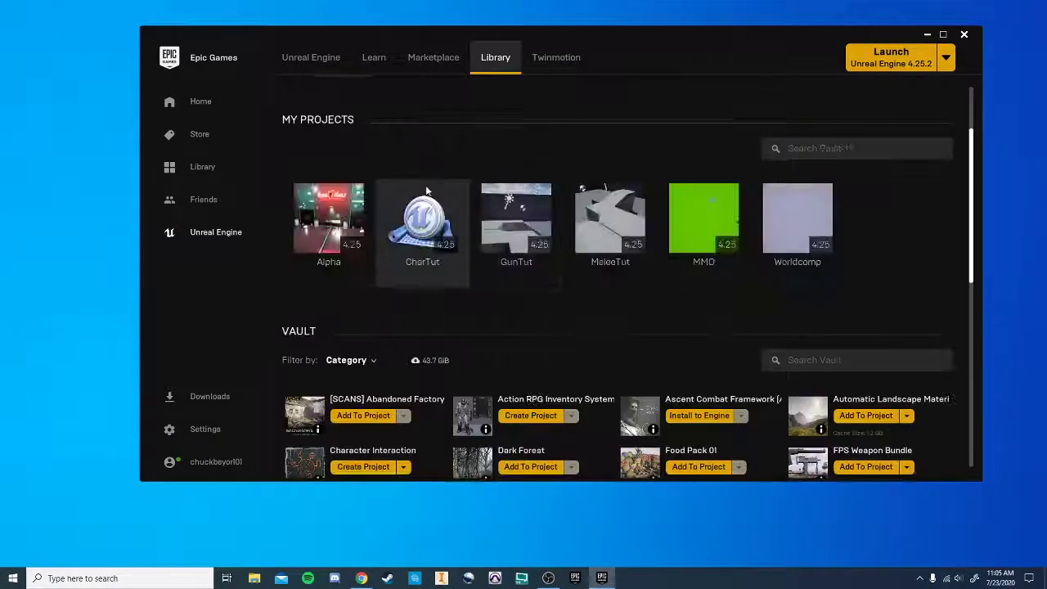
# Open the CharTut project in Unreal Engine and show the content folder tree
pyautogui.click(422, 216)
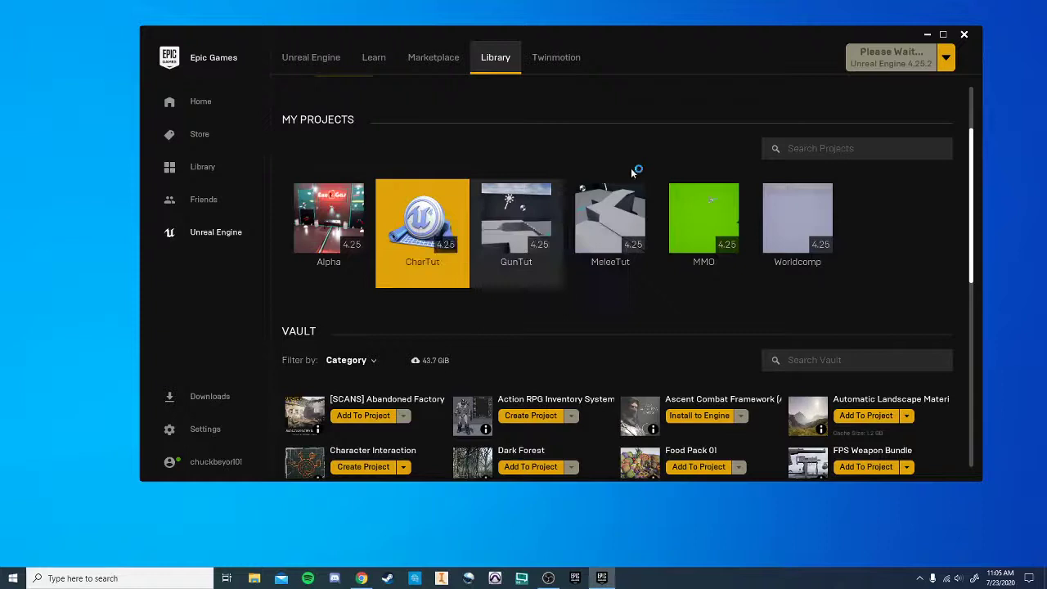
pyautogui.doubleClick(422, 218)
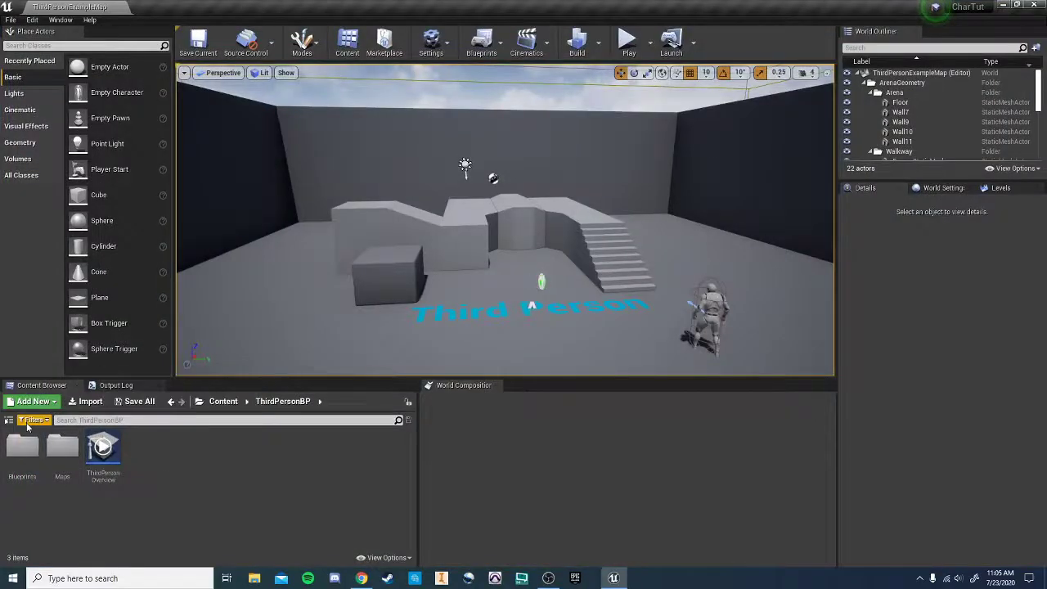
pyautogui.click(8, 419)
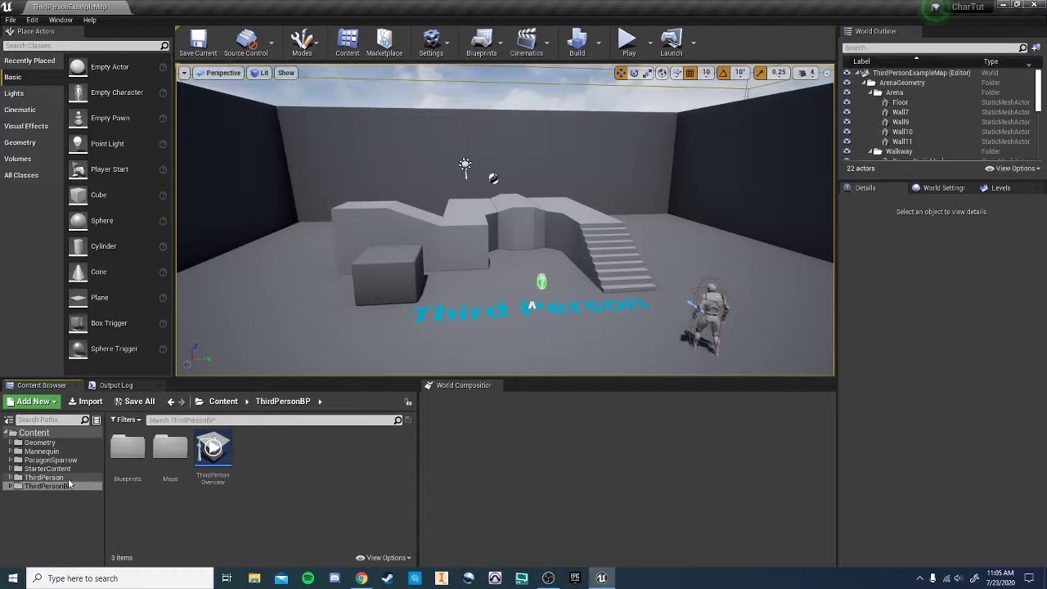
# Browse ParagonSparrow Characters > Heroes, then show the ThirdPersonBP Blueprints folder
pyautogui.click(49, 459)
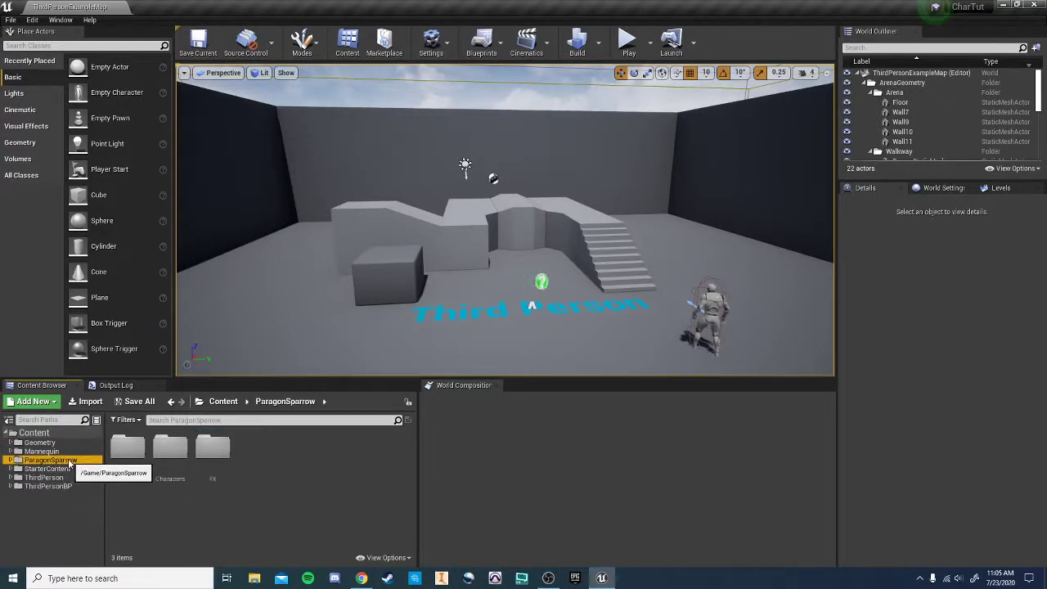
pyautogui.doubleClick(170, 448)
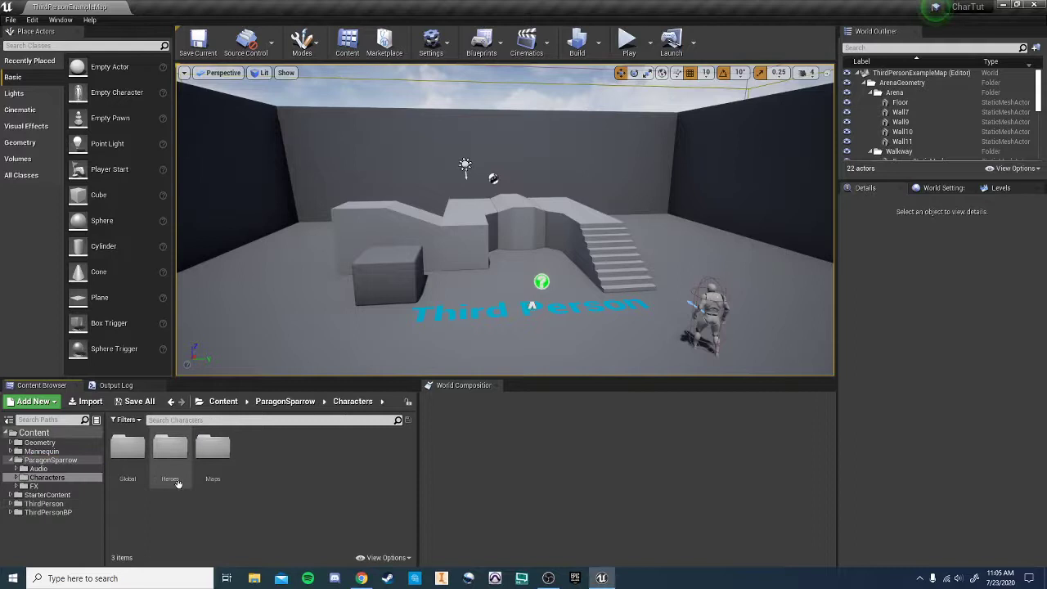
pyautogui.doubleClick(169, 467)
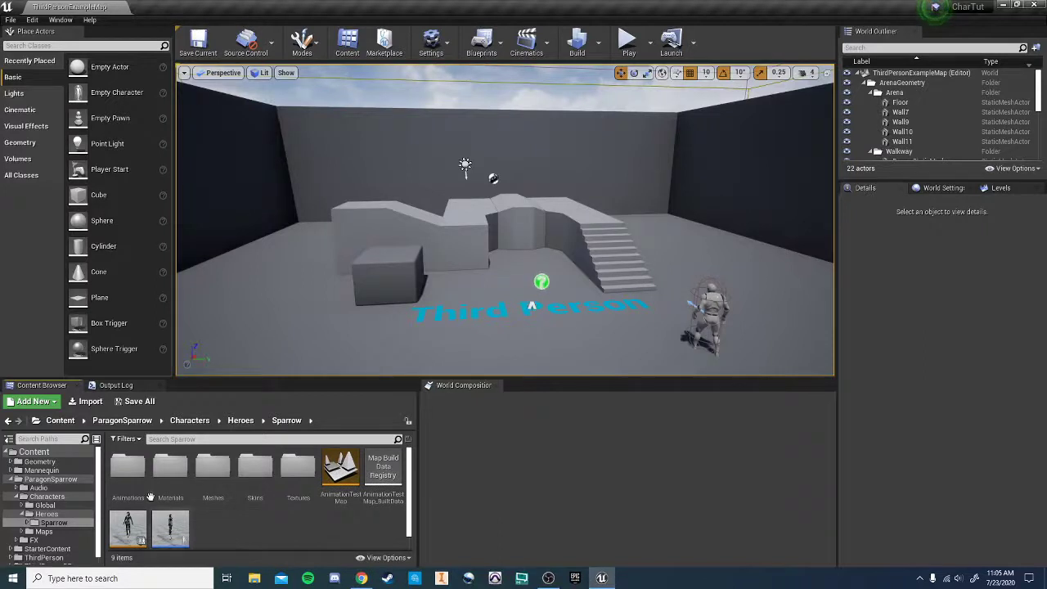
pyautogui.moveTo(257, 526)
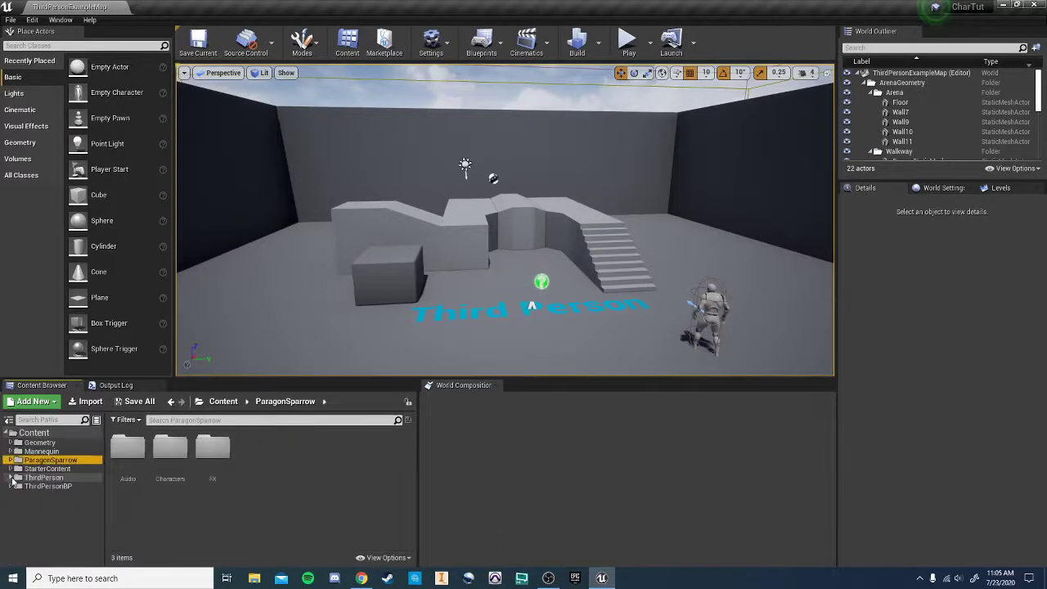
pyautogui.click(47, 486)
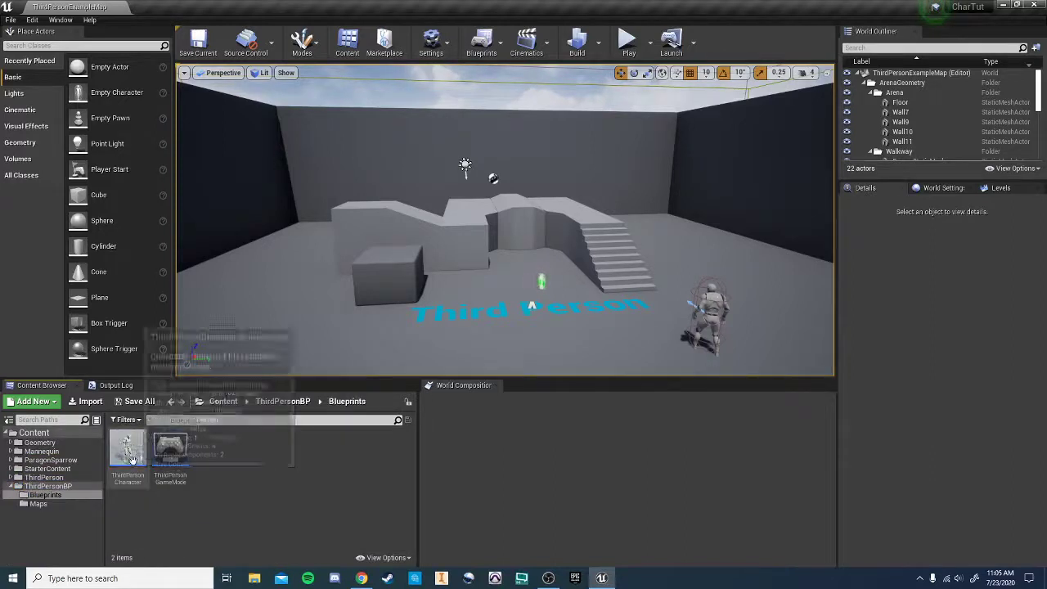
# In the maximized ThirdPersonCharacter viewport, set the Mesh component's Skeletal Mesh to Sparrow
pyautogui.doubleClick(127, 446)
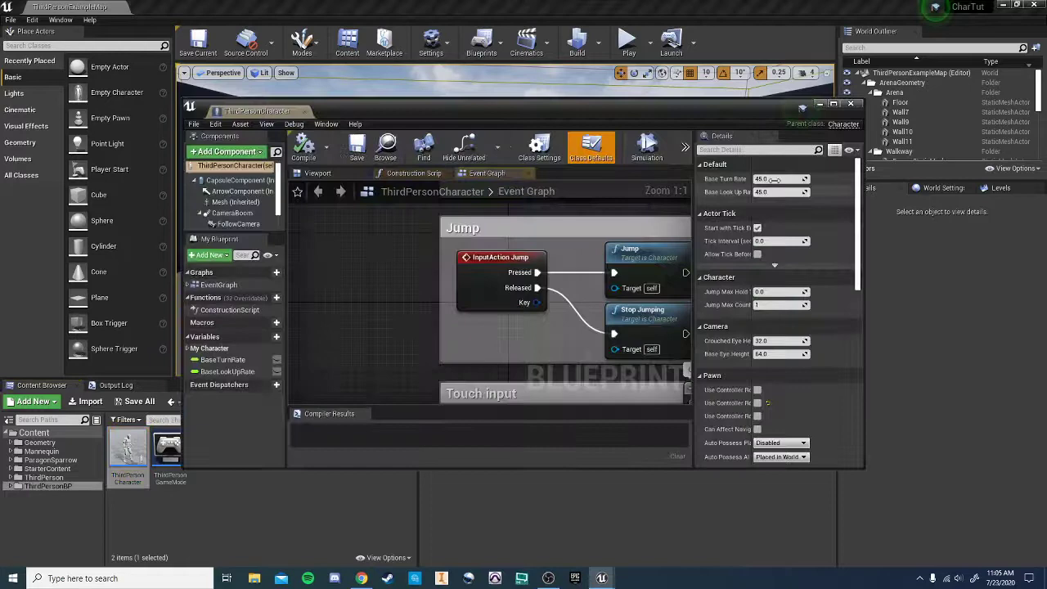
pyautogui.click(833, 104)
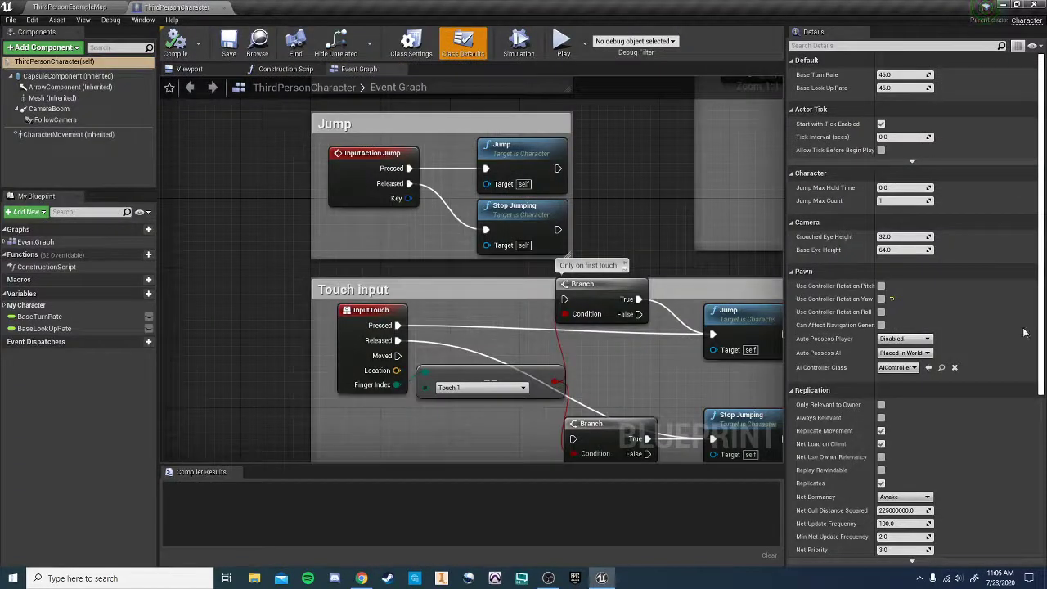
pyautogui.click(189, 69)
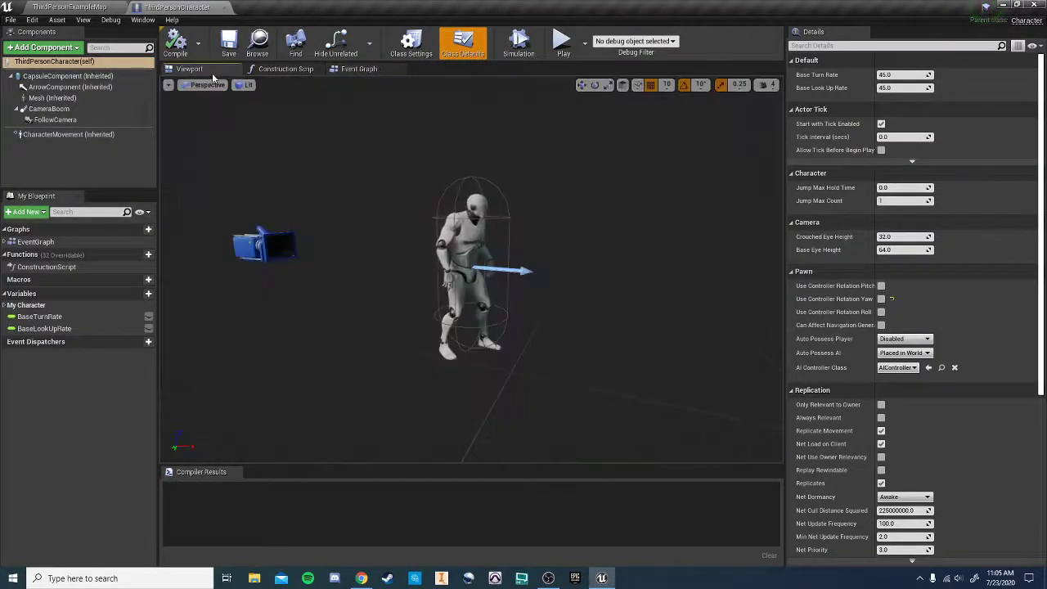
pyautogui.click(52, 98)
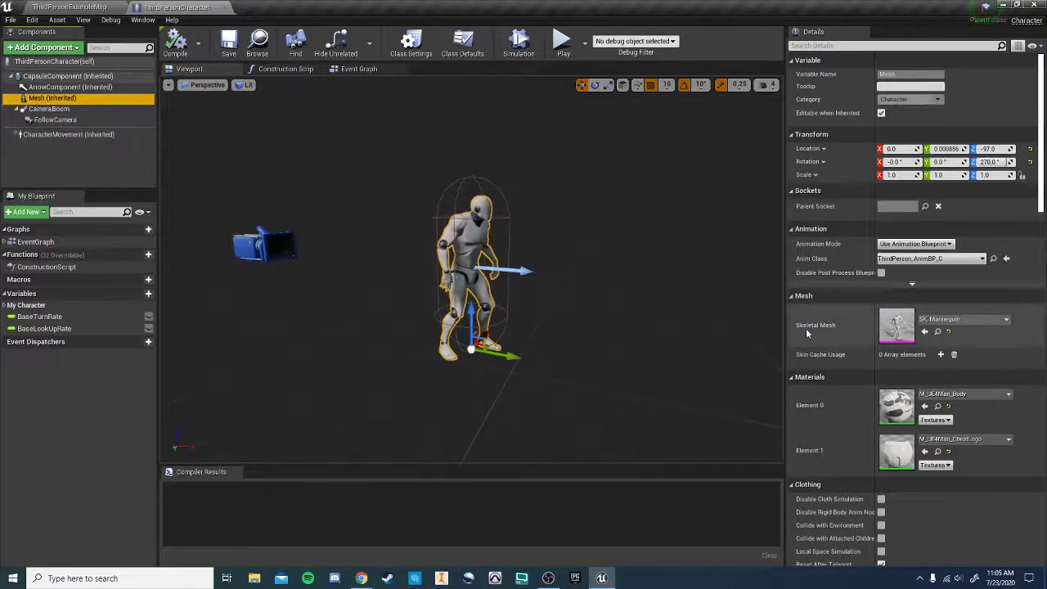
pyautogui.click(1006, 319)
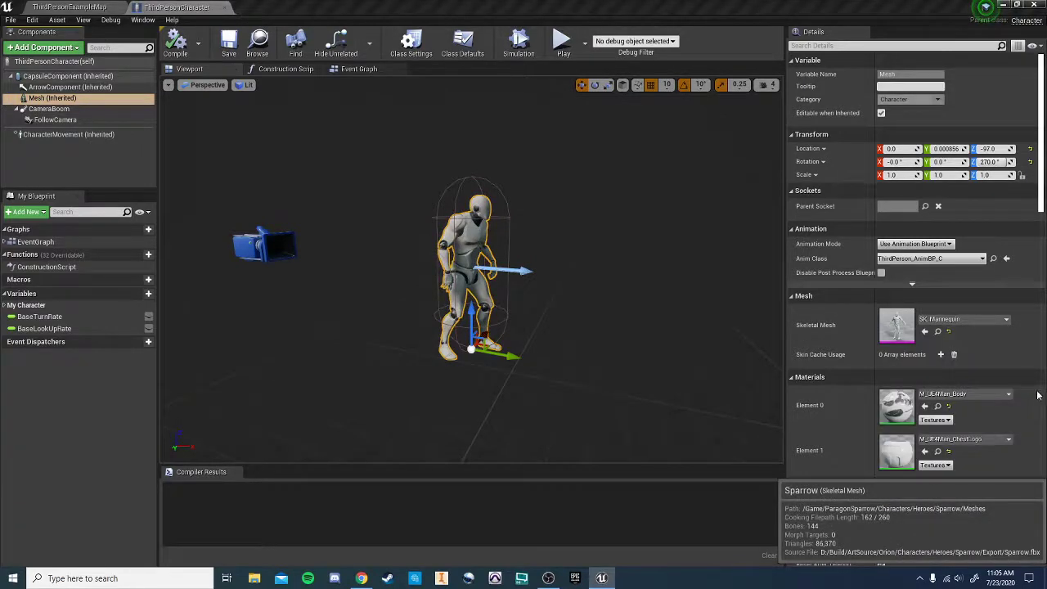
pyautogui.click(965, 319)
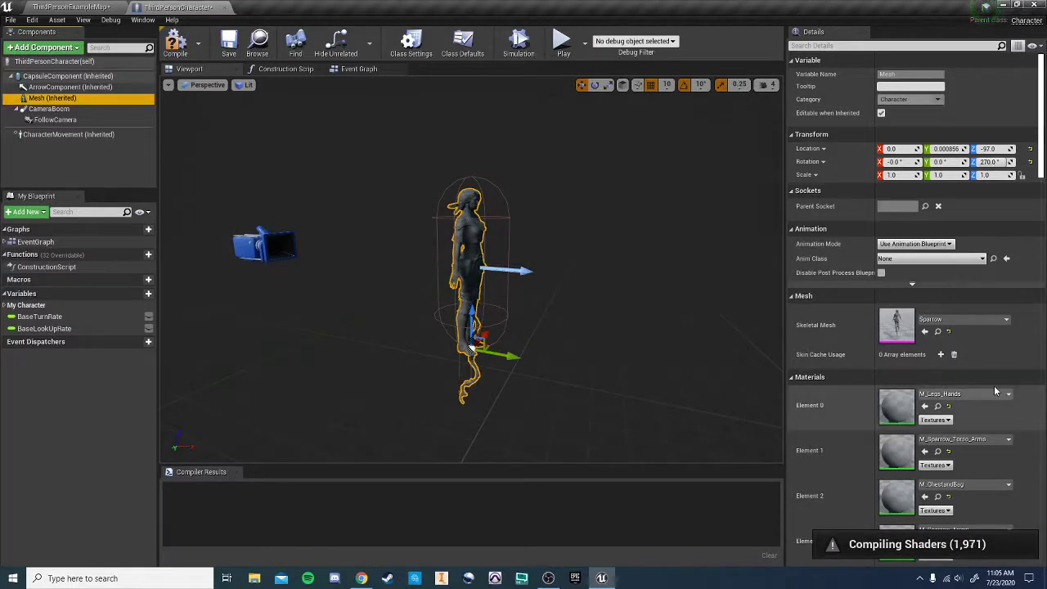
pyautogui.moveTo(583, 307)
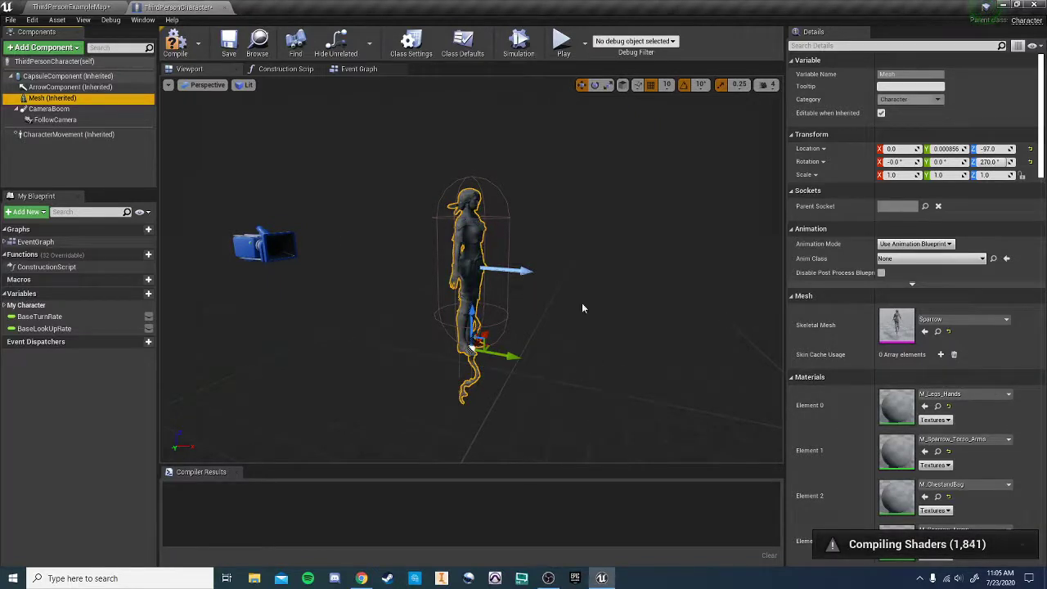
pyautogui.scroll(-3)
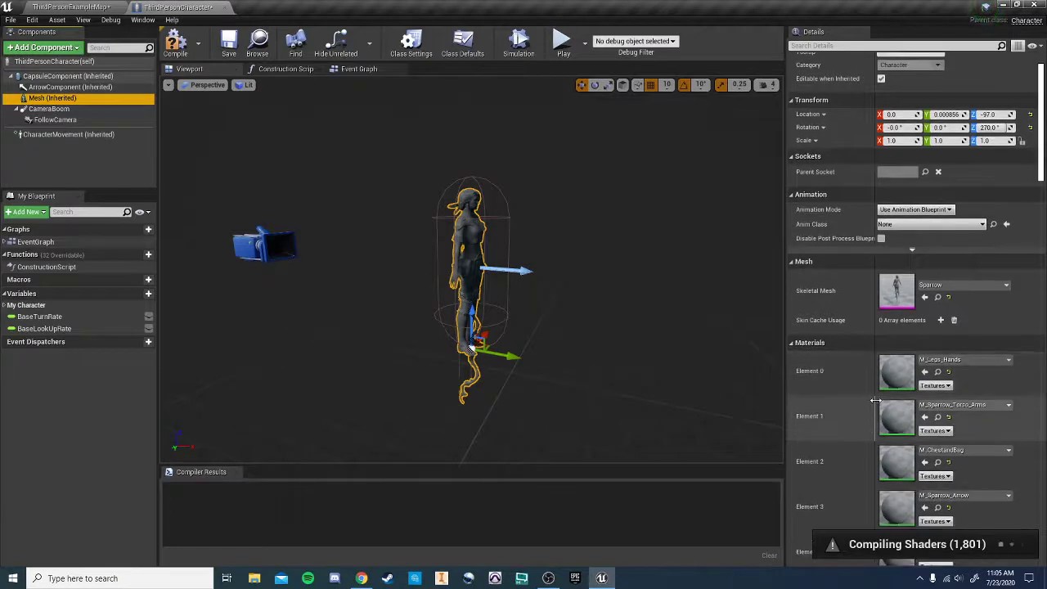
pyautogui.moveTo(896, 371)
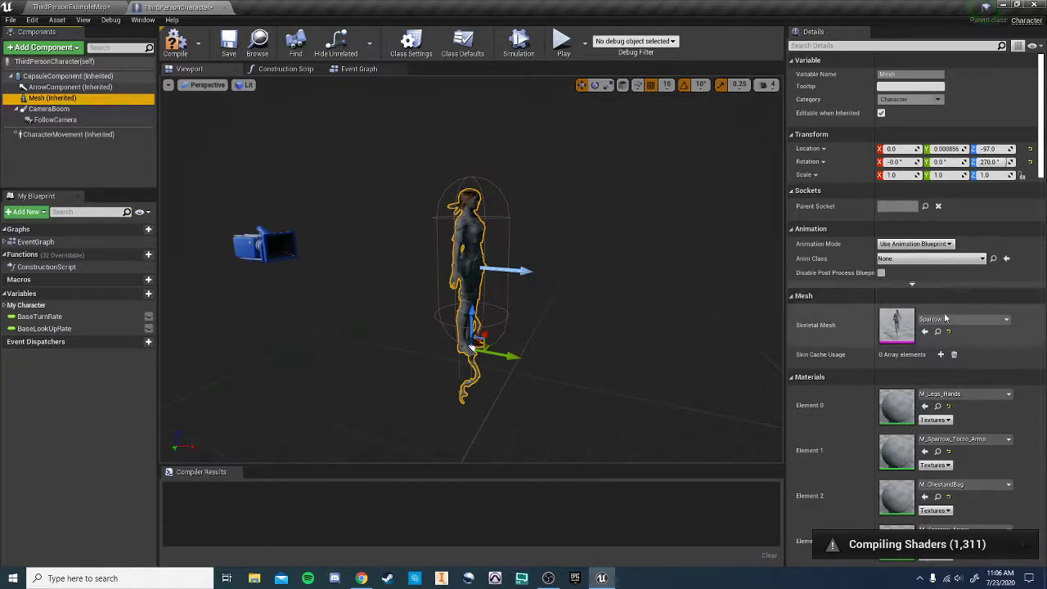
pyautogui.moveTo(937, 249)
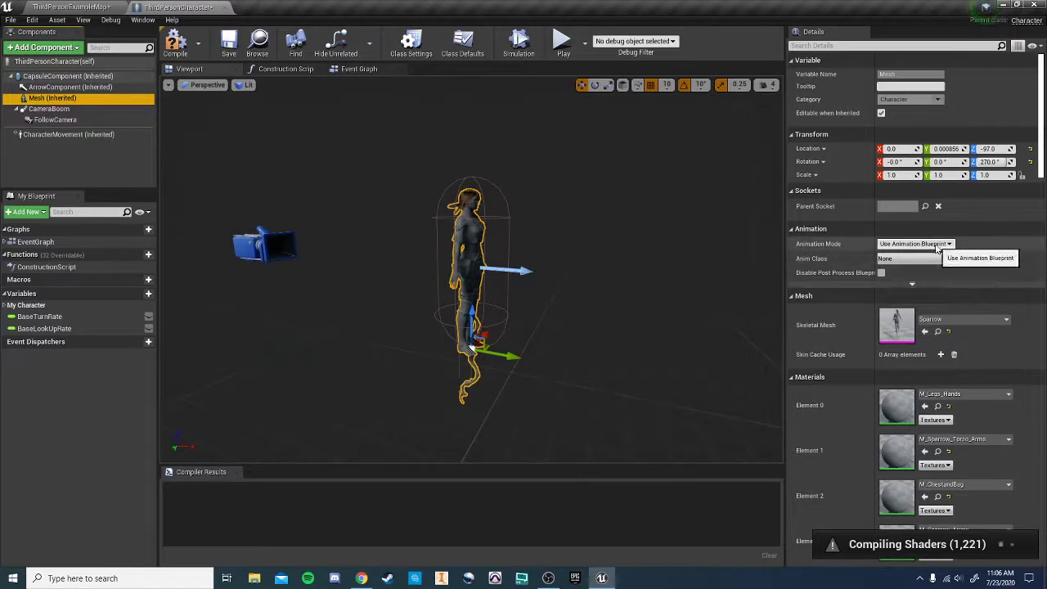
# Set Anim Class to Sparrow_AnimBlueprint, compile the character blueprint, and play the level
pyautogui.click(929, 258)
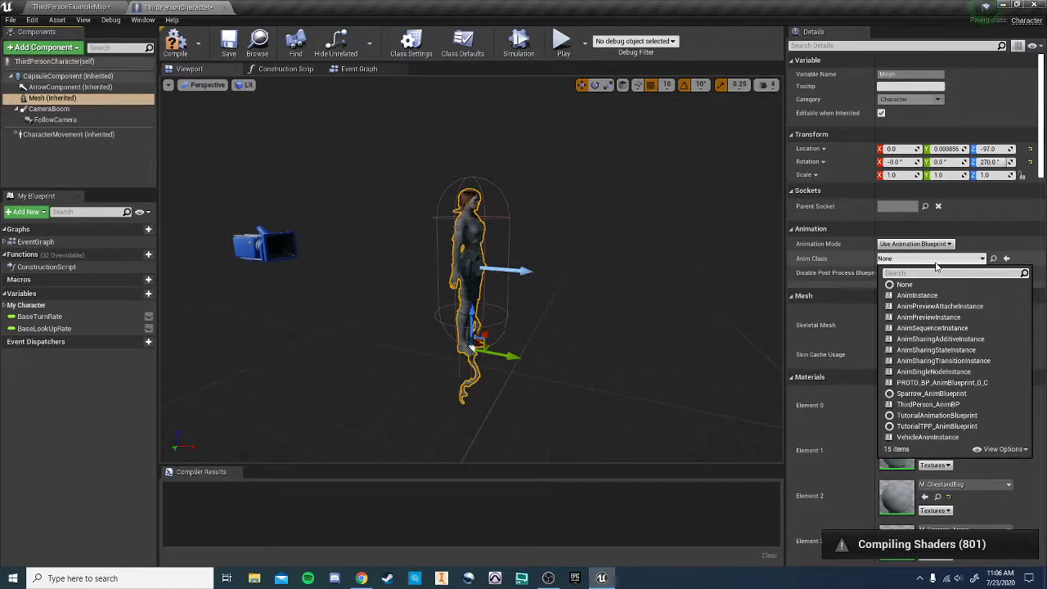
pyautogui.moveTo(965, 395)
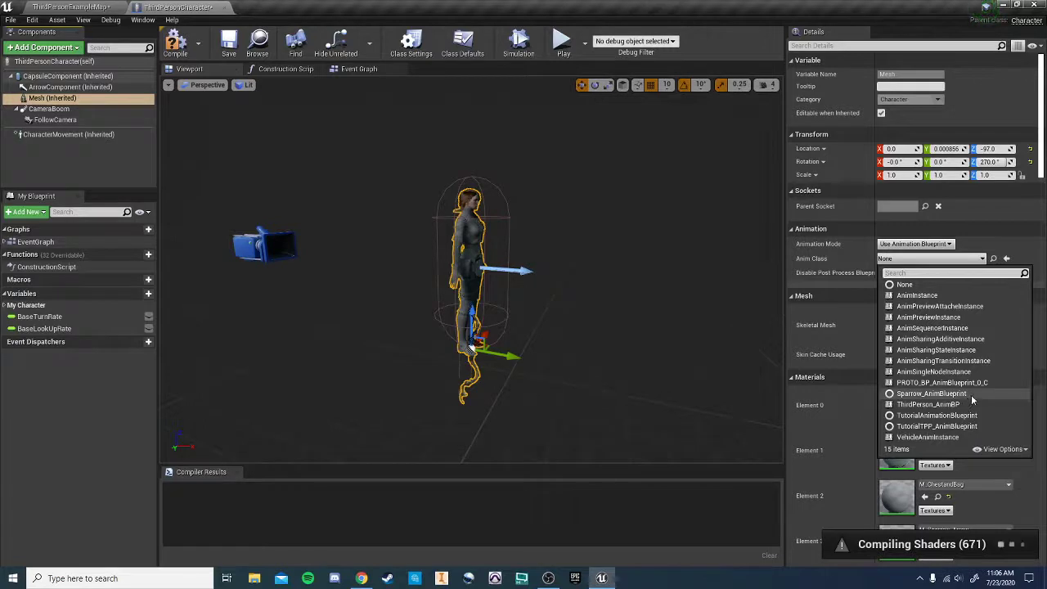
pyautogui.click(929, 392)
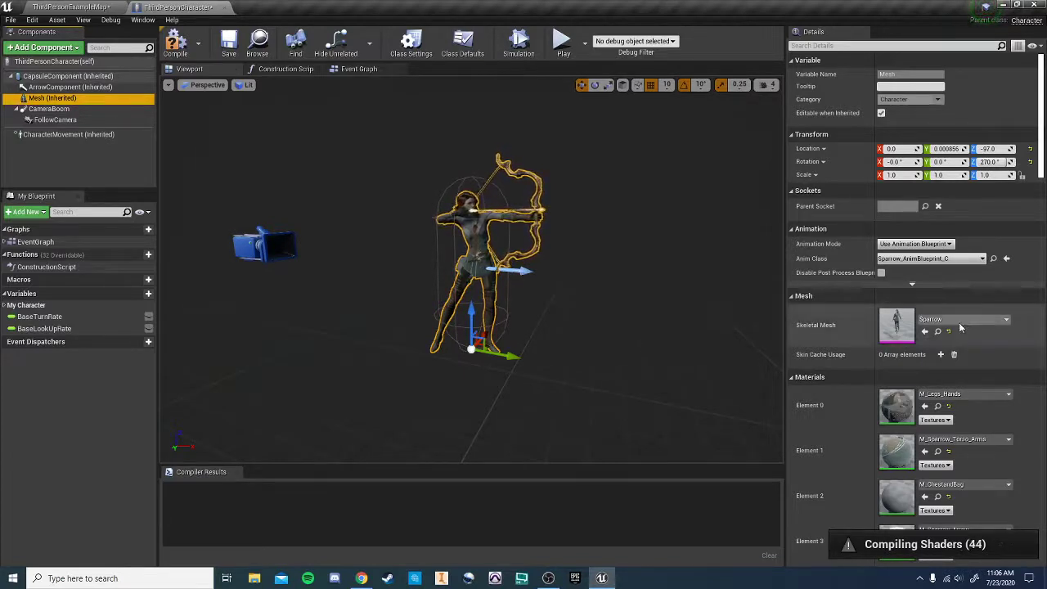
pyautogui.click(1005, 319)
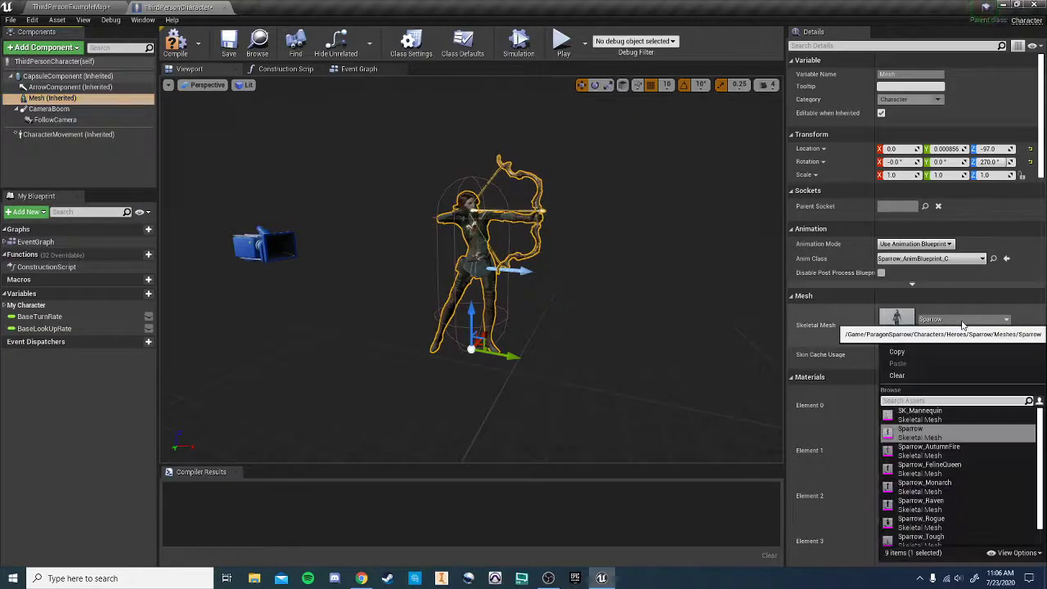
pyautogui.click(992, 258)
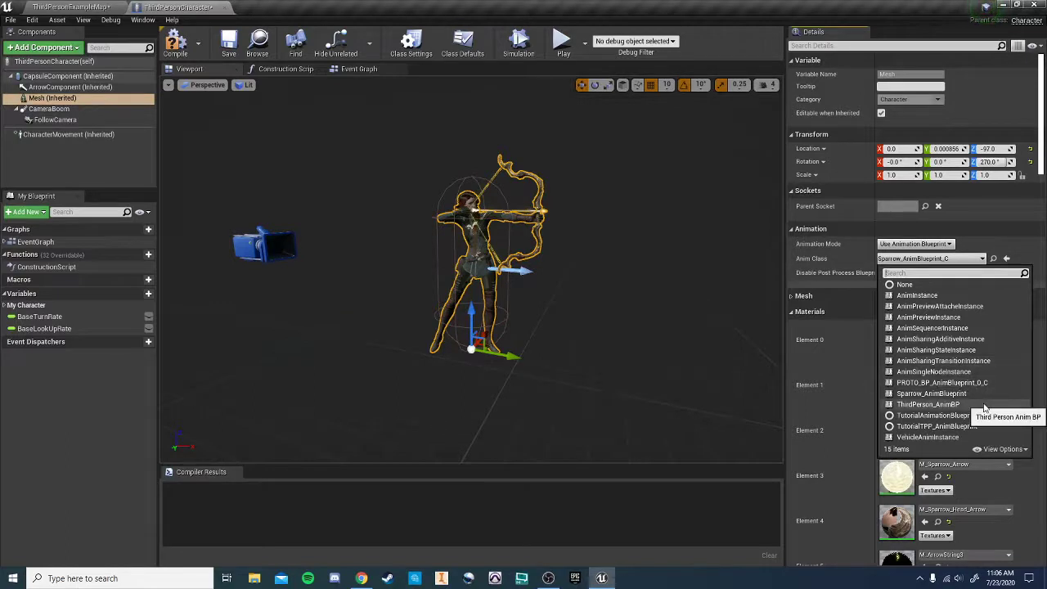
pyautogui.click(927, 404)
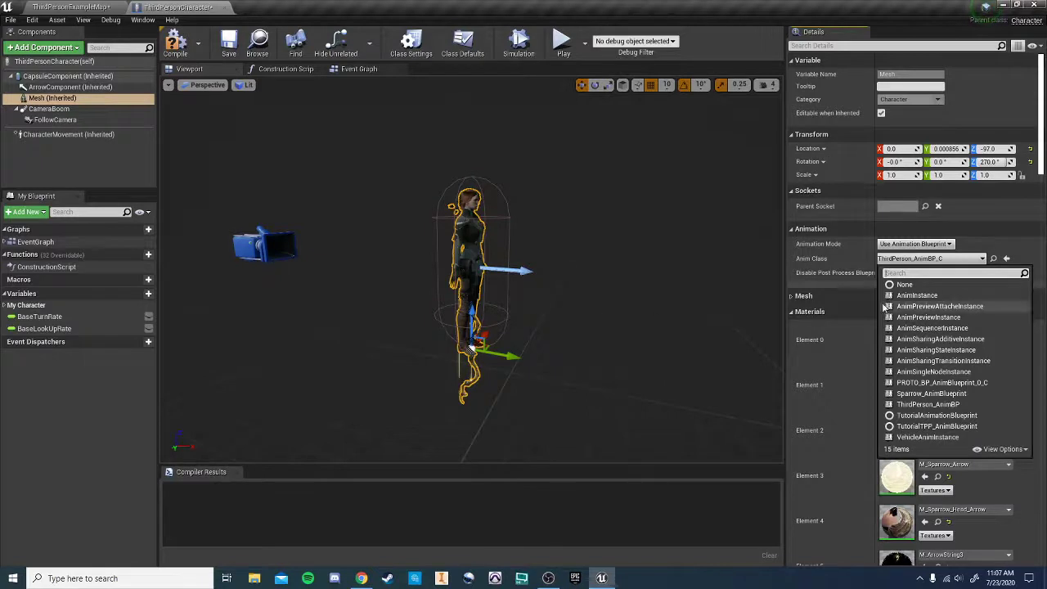
pyautogui.moveTo(939, 305)
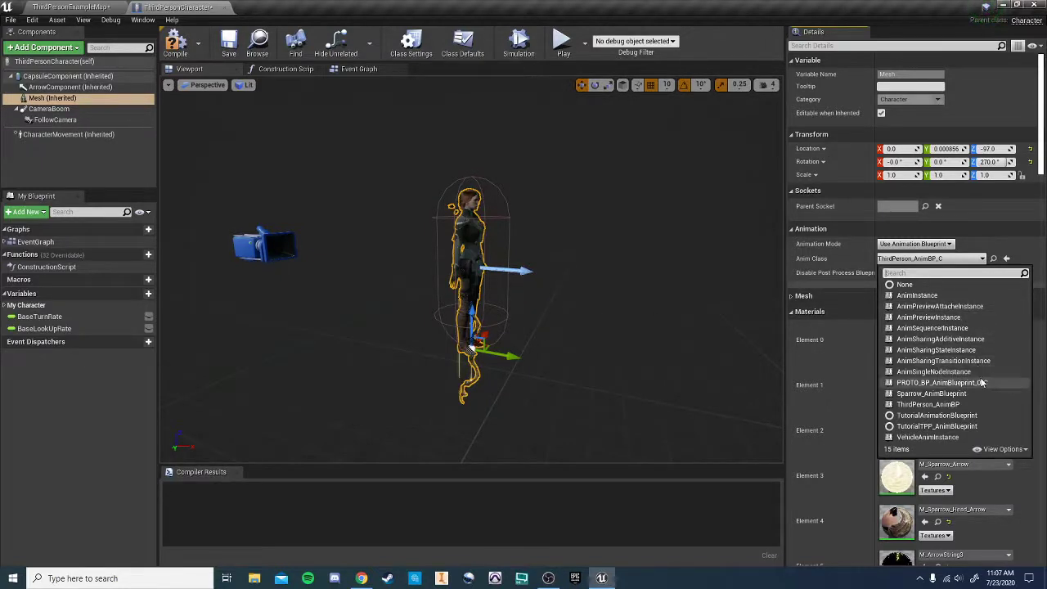
pyautogui.click(930, 394)
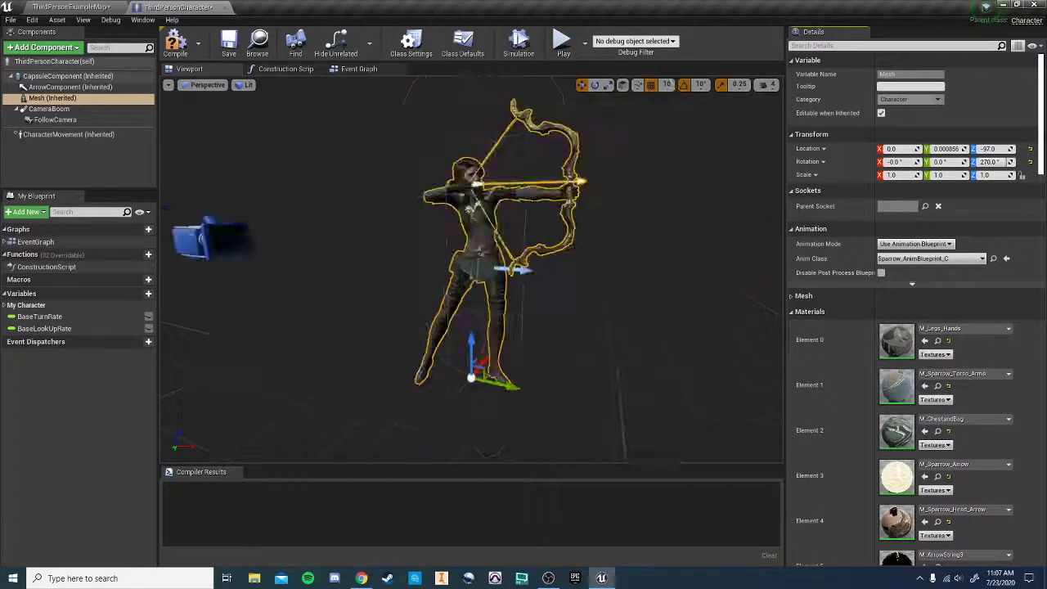
pyautogui.click(175, 43)
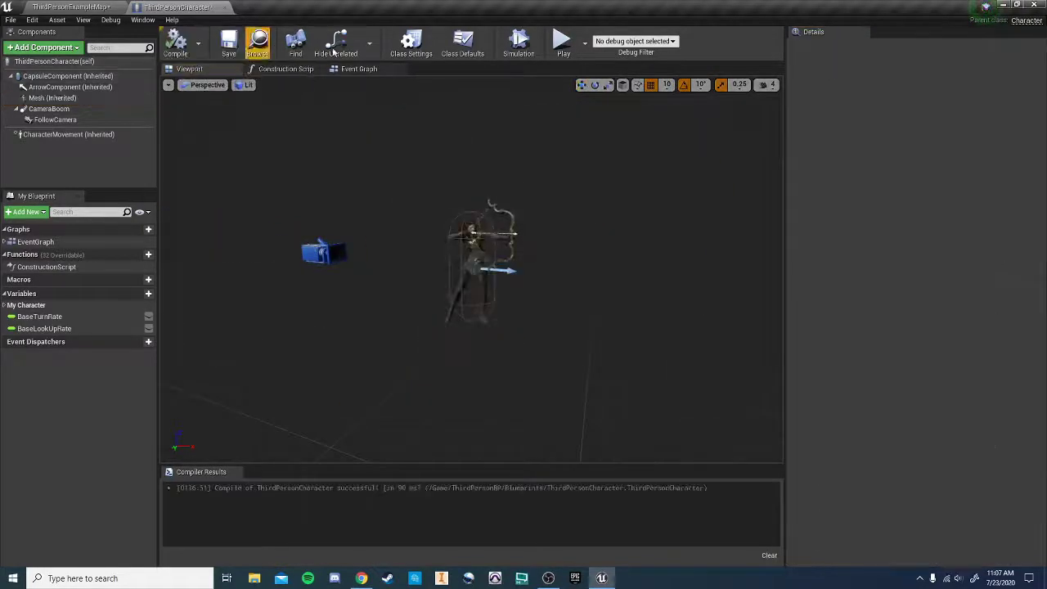
pyautogui.click(562, 38)
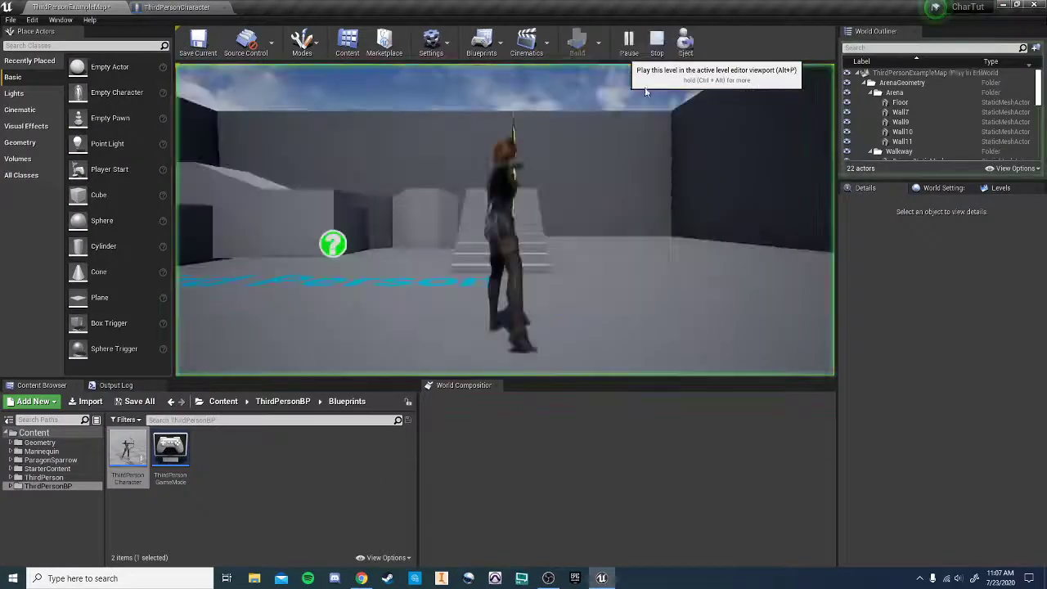